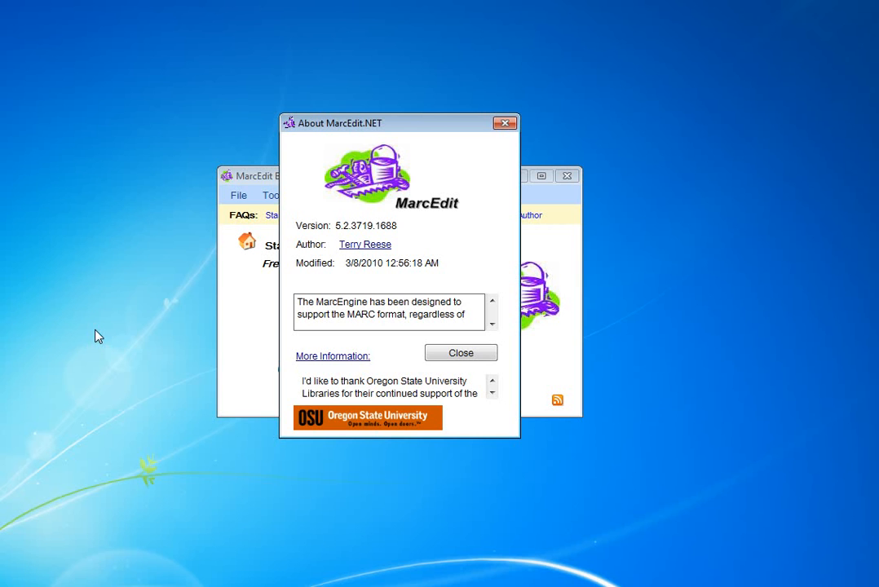
Close the About MarcEdit.NET dialog to return to the start page
click(460, 352)
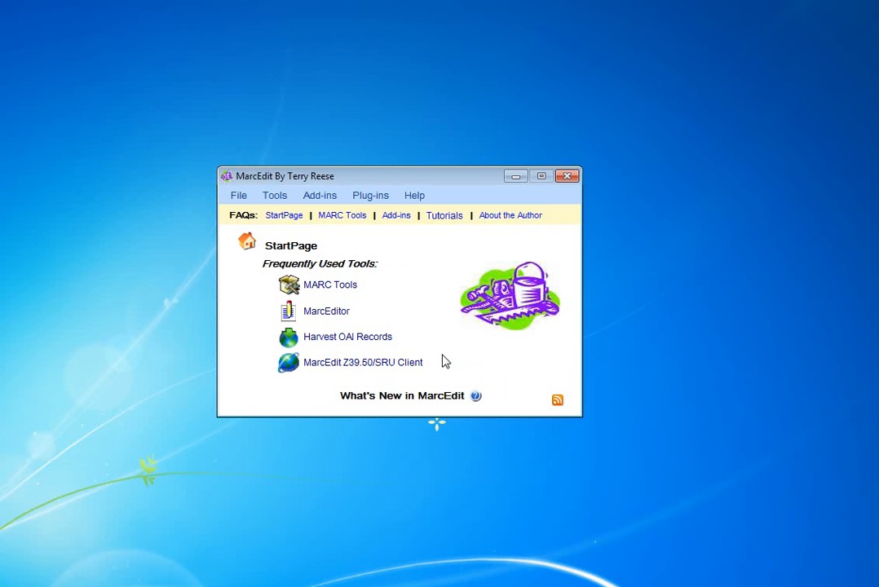
mouse_move(424, 338)
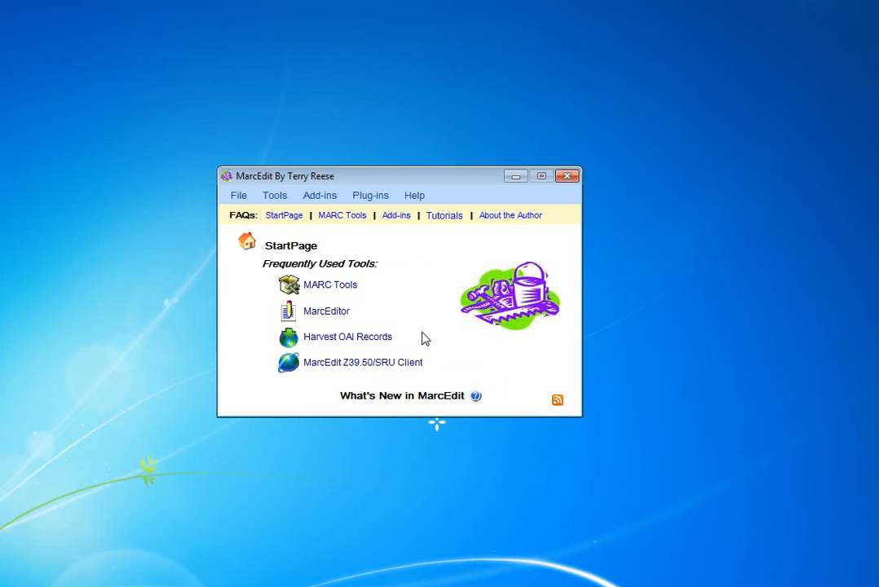
mouse_move(326, 309)
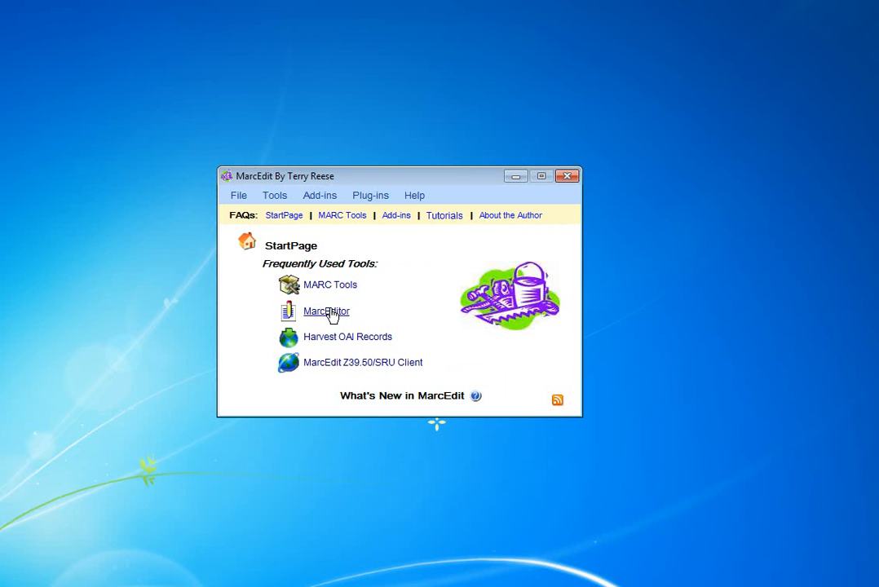
Launch the MarcEditor and load the recent record file test.mrk
click(326, 312)
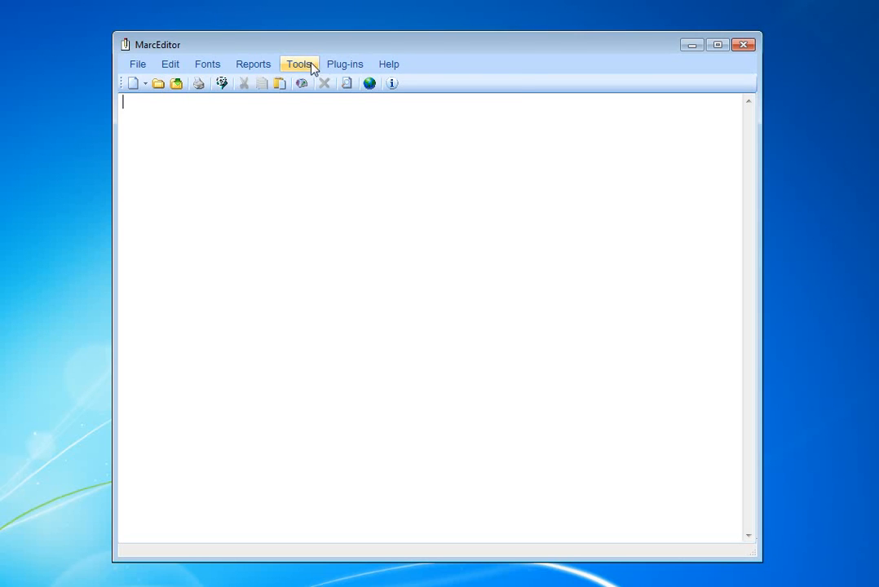
click(300, 64)
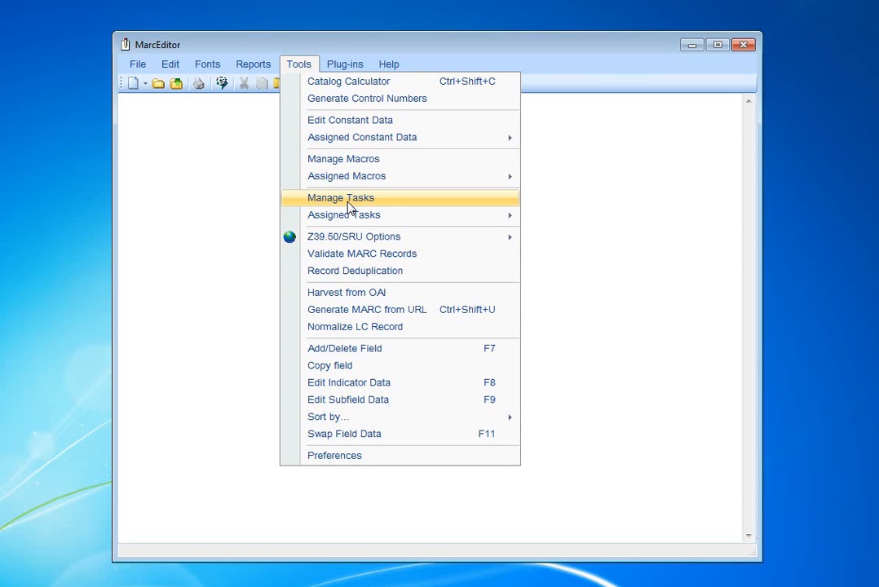
mouse_move(343, 215)
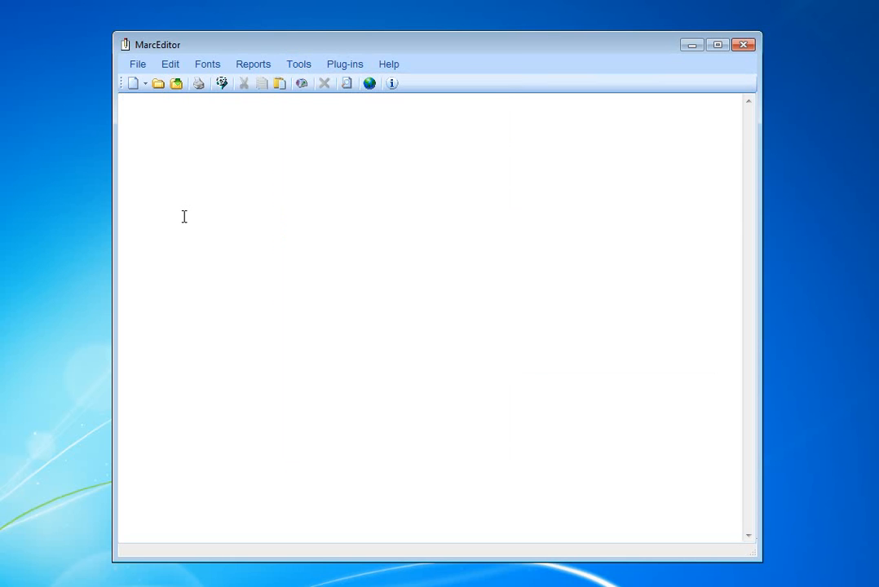
click(136, 64)
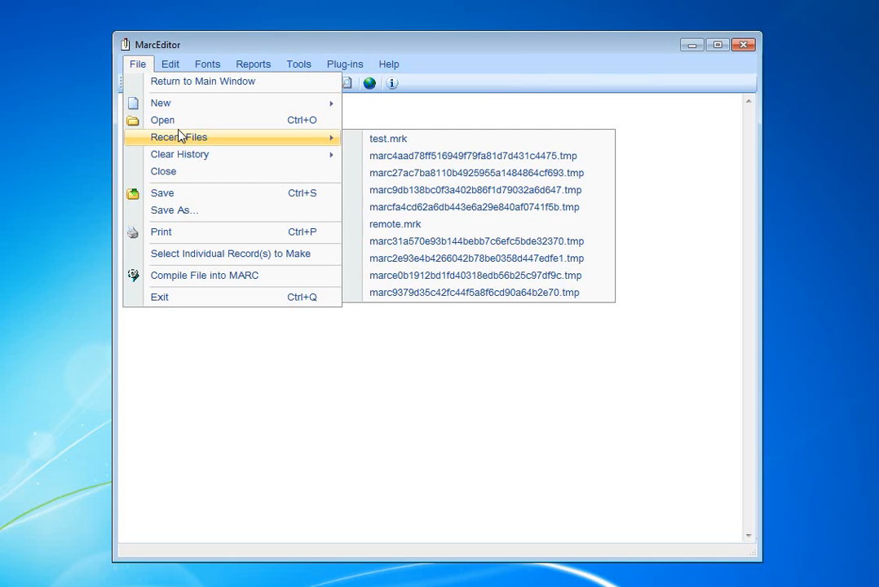
mouse_move(388, 138)
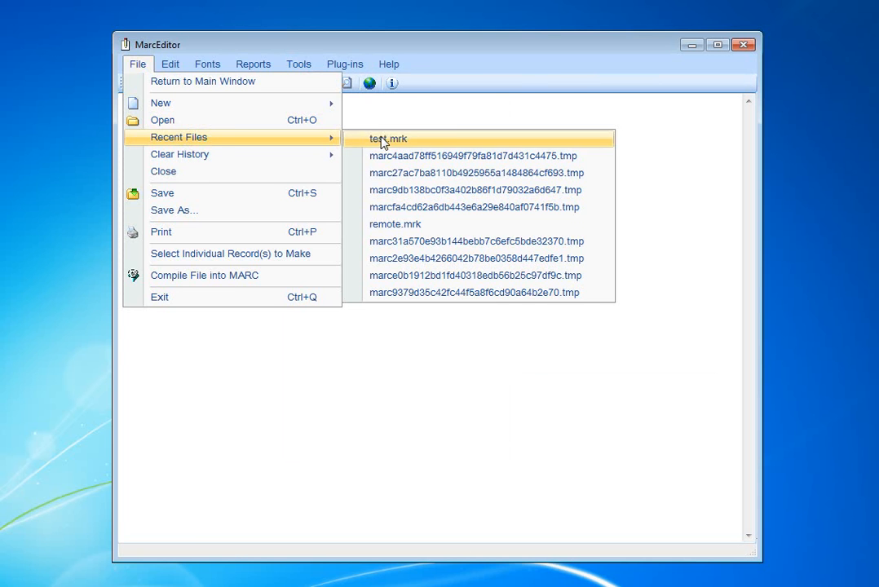
click(385, 138)
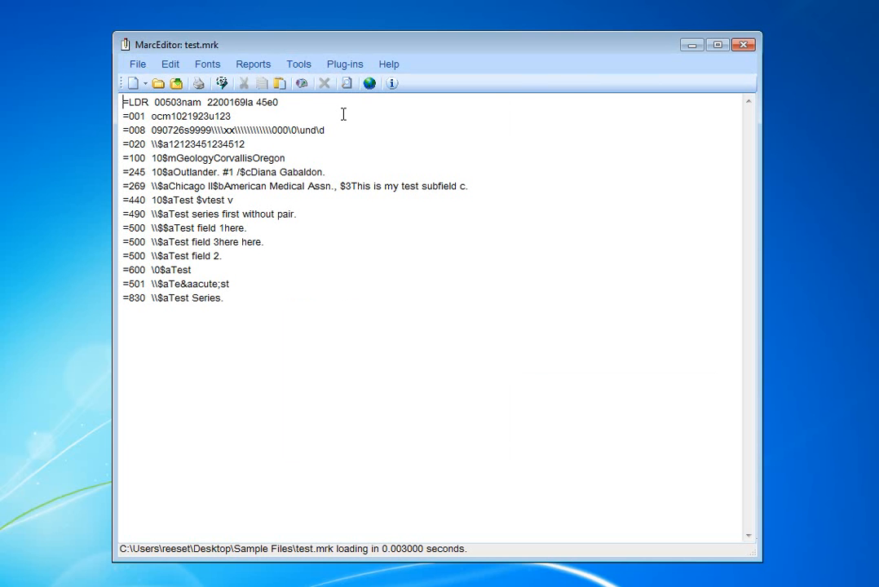
Create a new task named 'Example #4' in the Task Manager and select it in the list
click(298, 63)
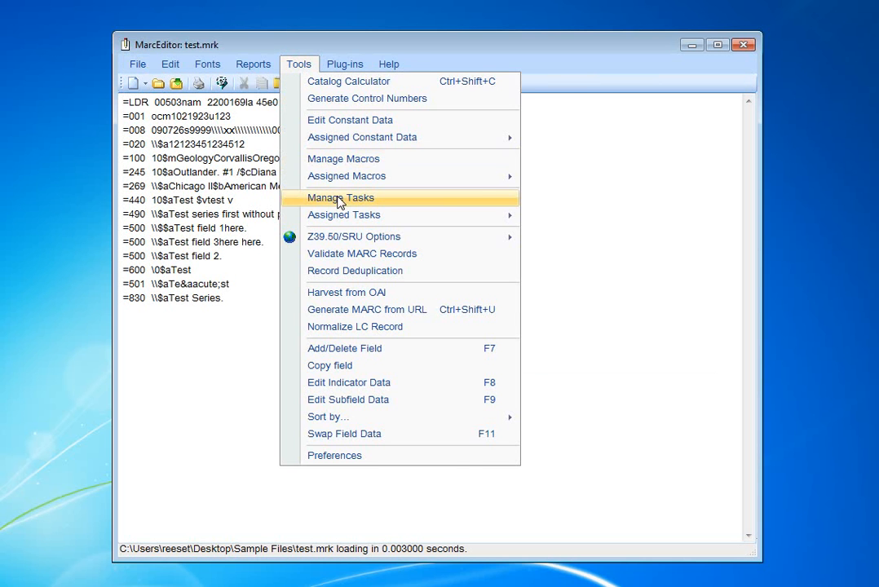
click(339, 197)
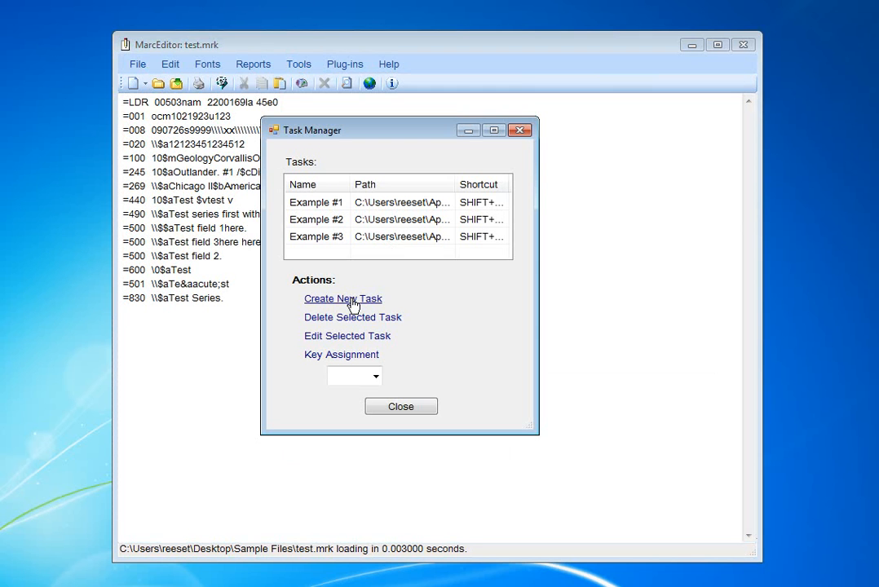
mouse_move(343, 299)
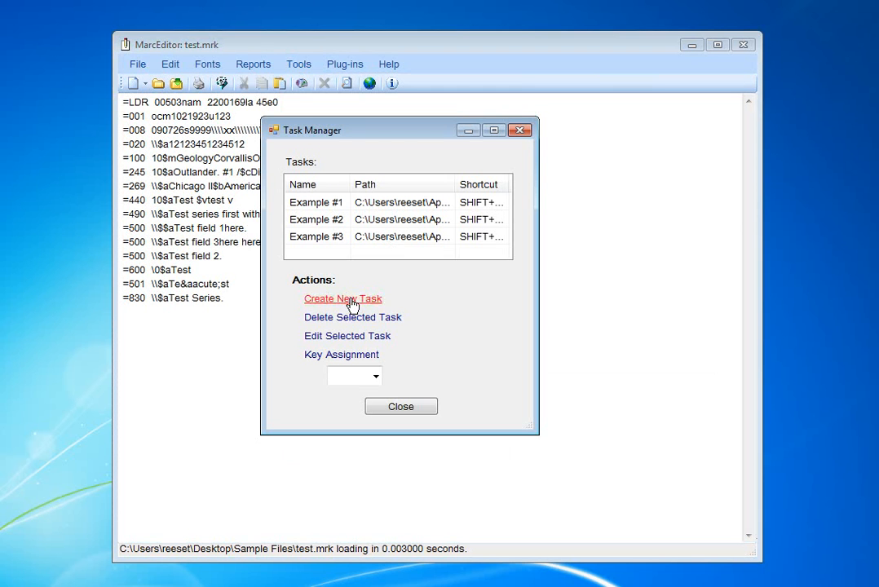
click(342, 298)
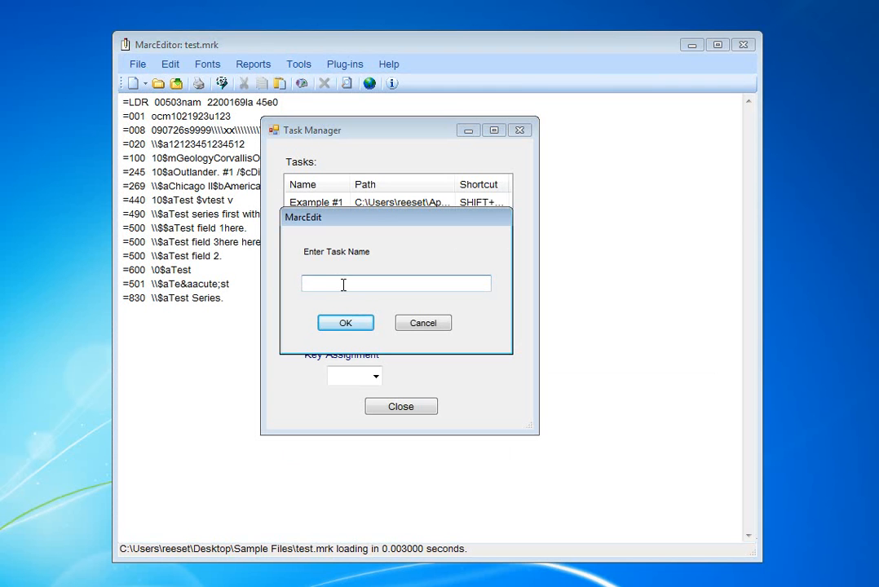
text(Exa)
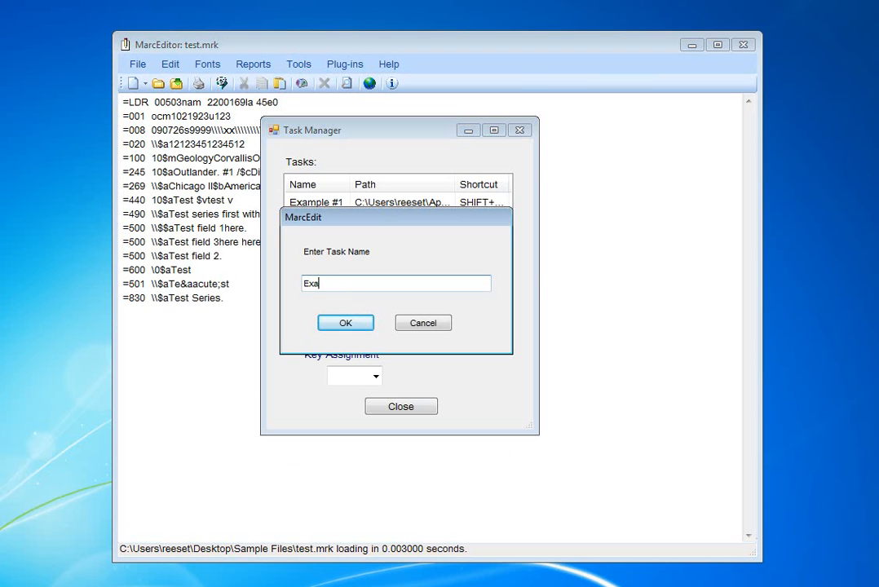
text(mple #4)
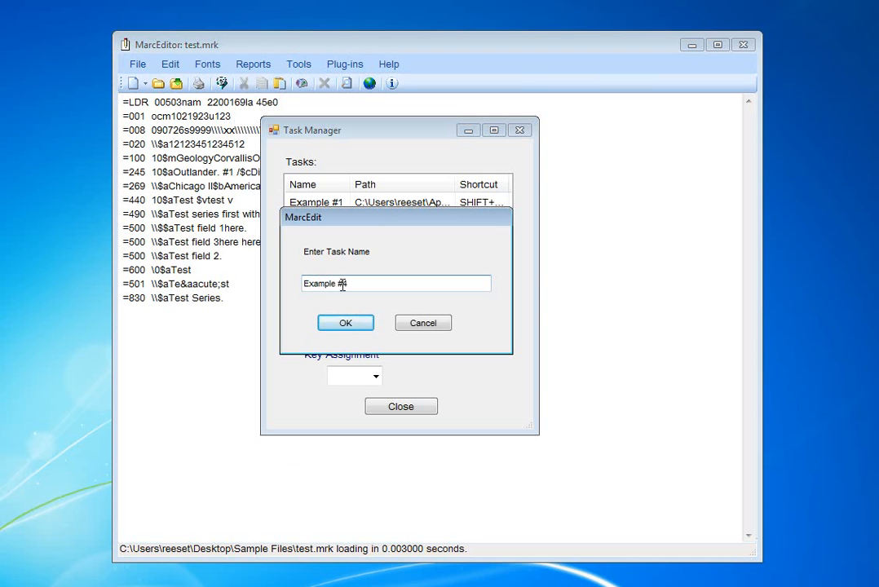
click(346, 323)
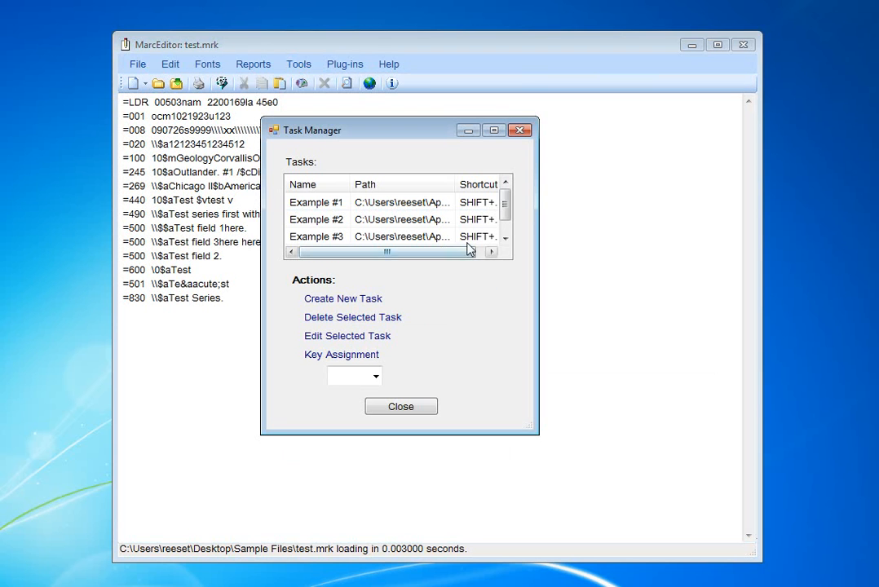
scroll(down, 3)
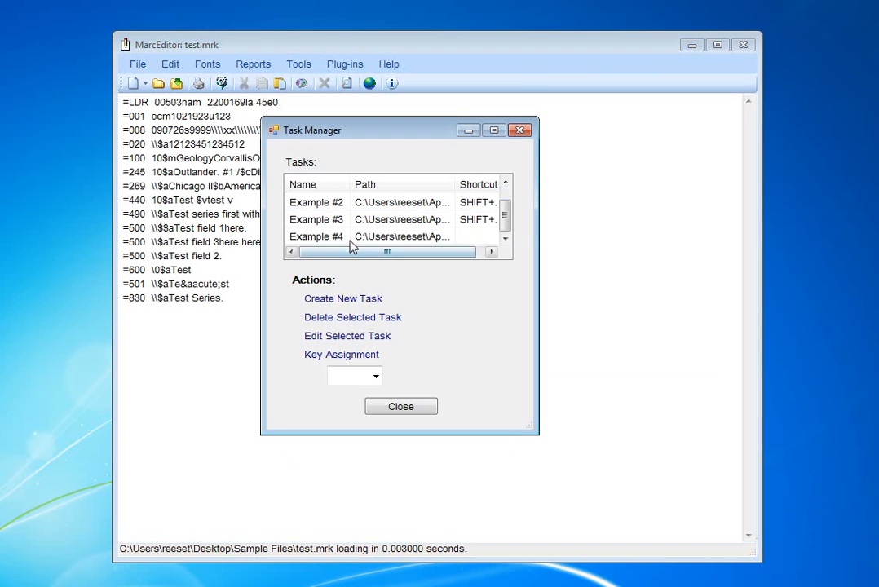
click(316, 237)
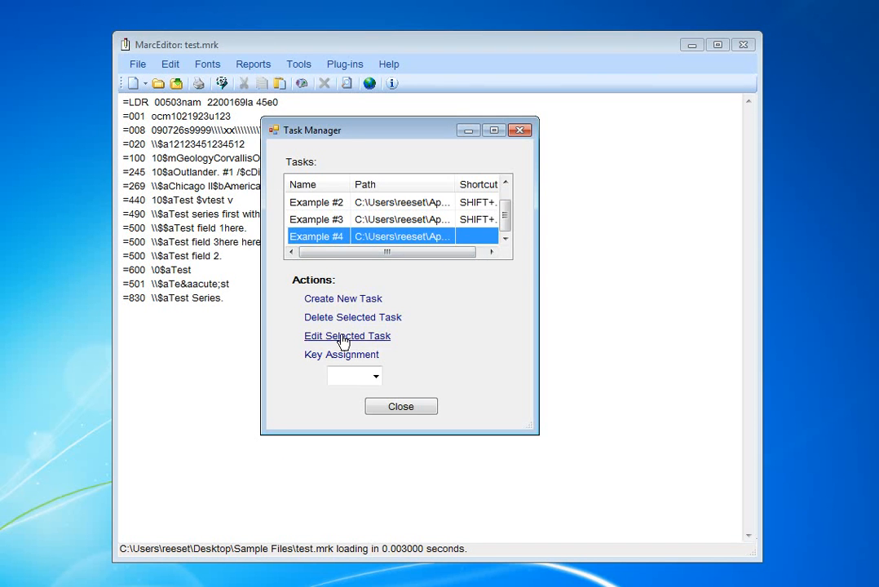
Edit Example #4 and begin a Replace All step from the Add Task list
click(346, 335)
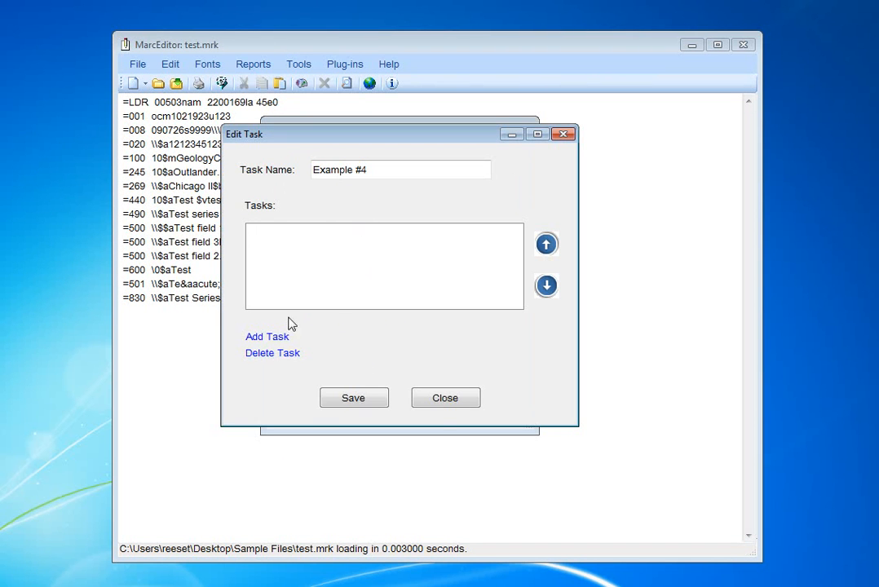
click(267, 336)
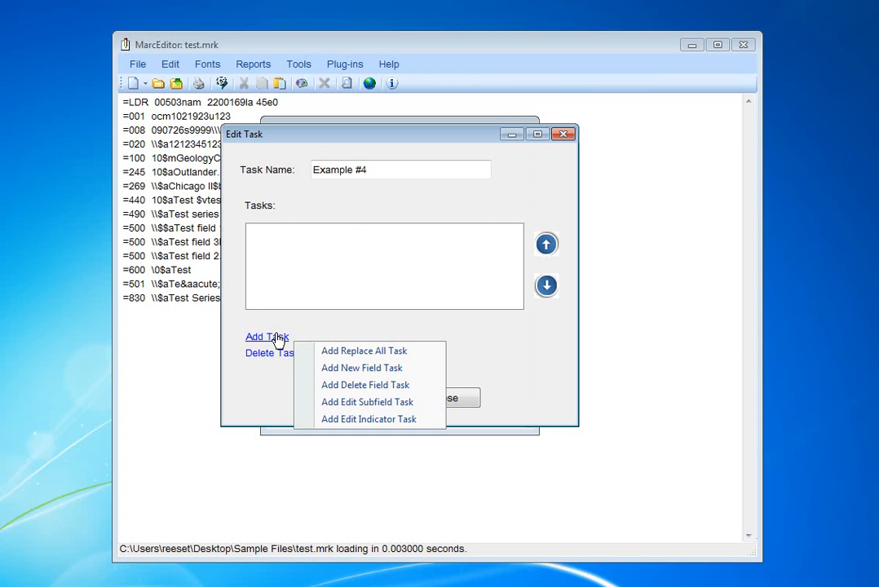
click(363, 350)
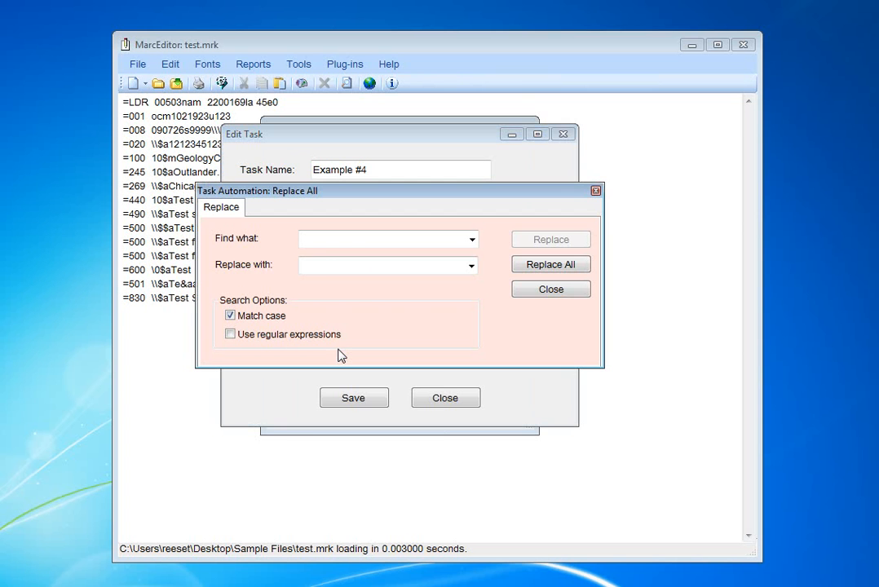
Fill the replace-all step to find 'Test' and replace it with 'TEST'
click(383, 238)
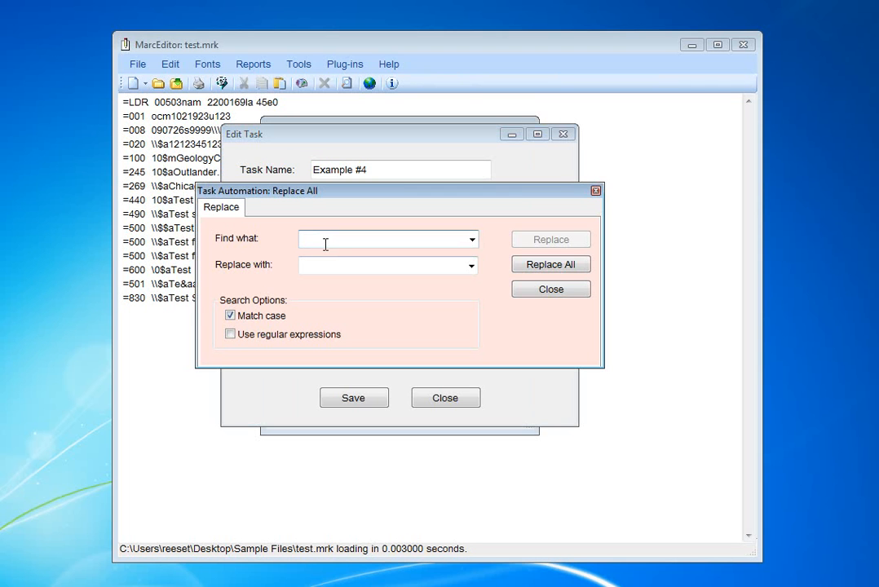
click(384, 238)
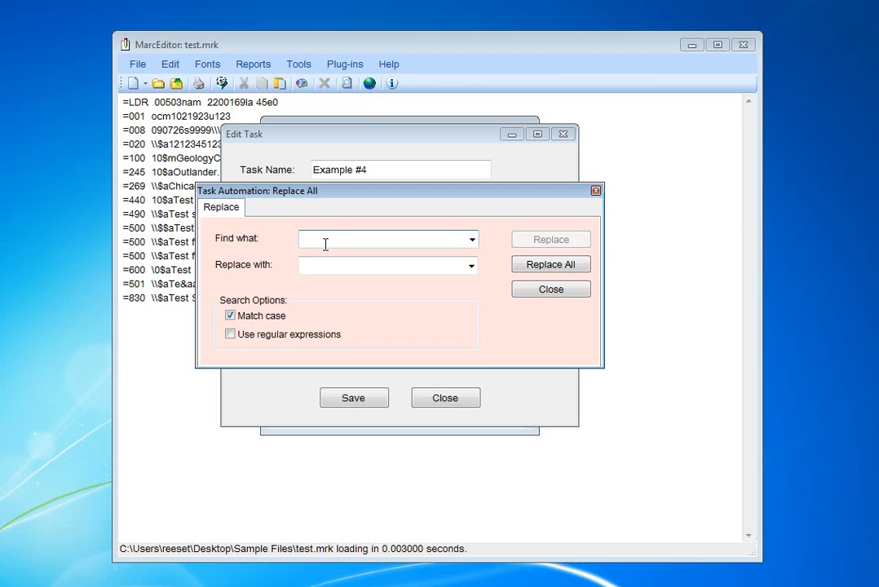
text(Te)
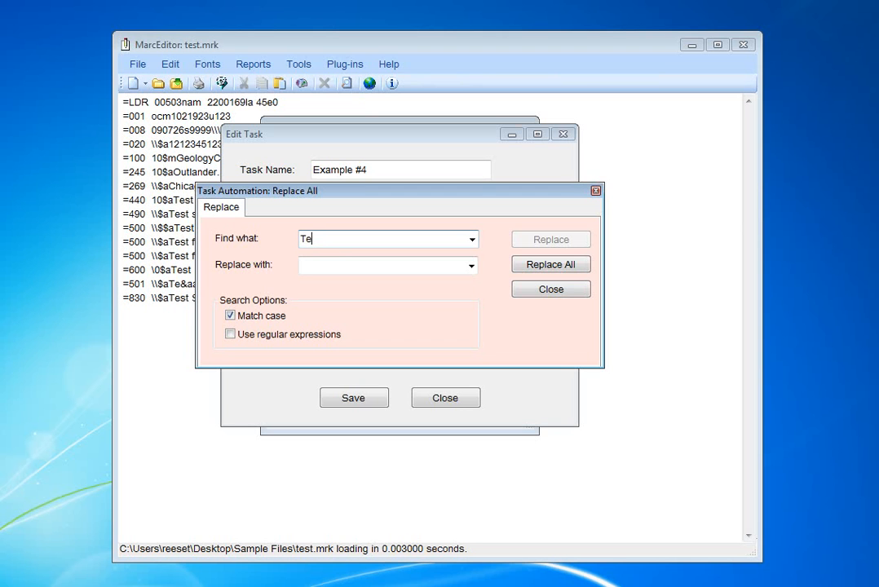
text(TEST)
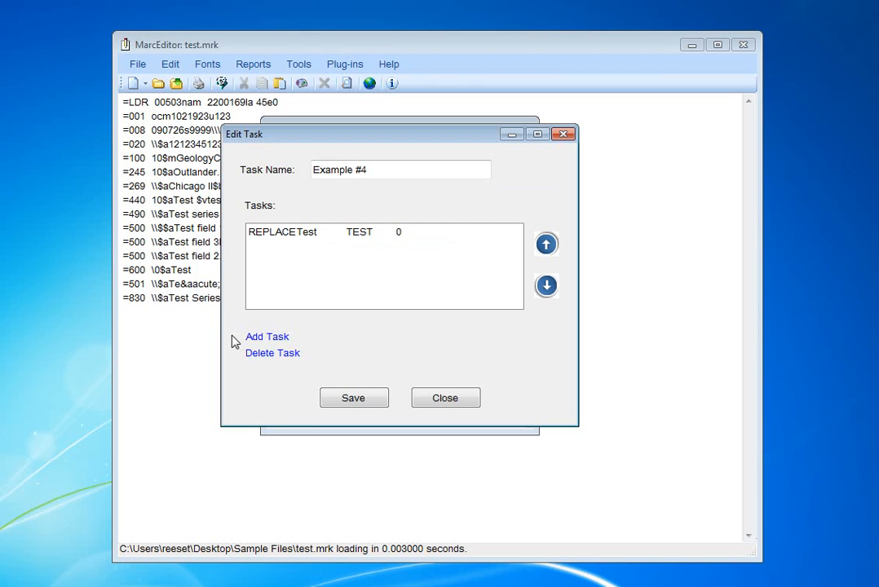
Add a step inserting field 999 with content '\\$aTest Field'
click(268, 336)
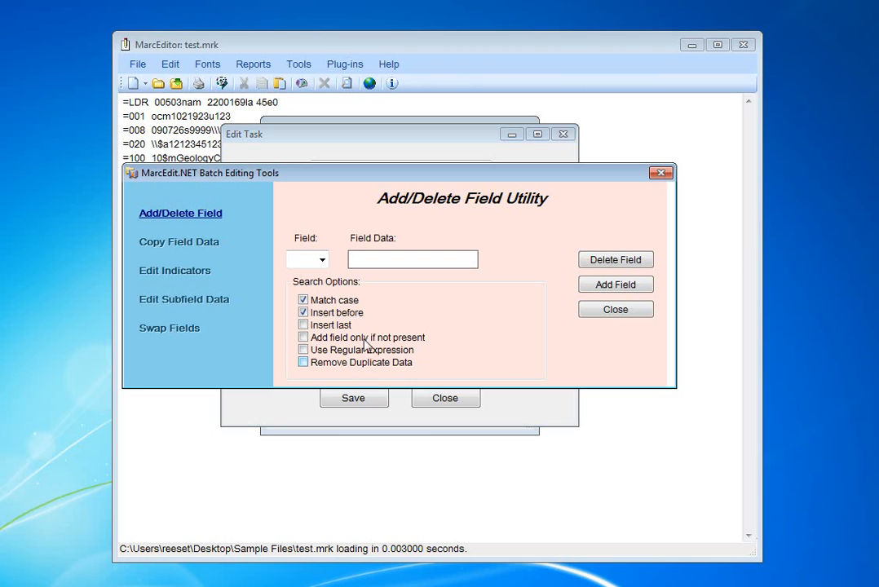
text(999)
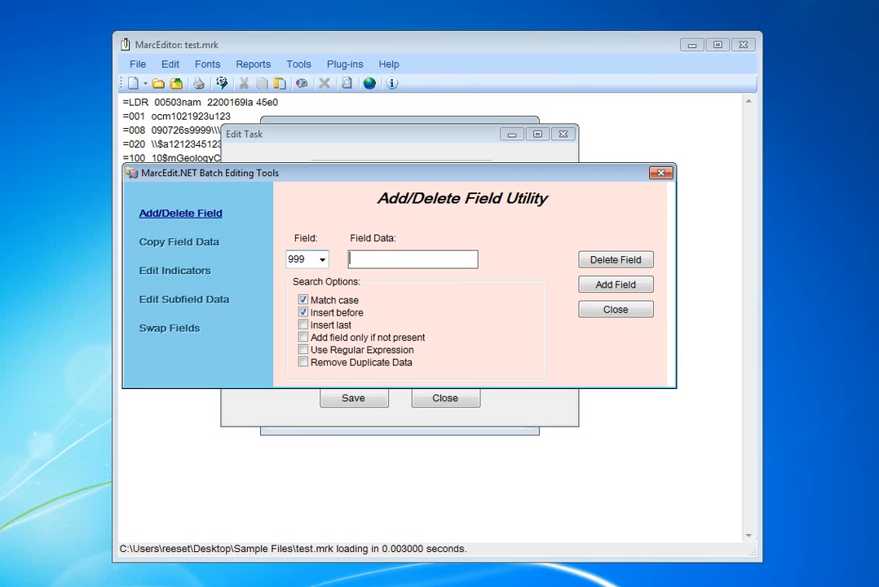
text(\\$aTe)
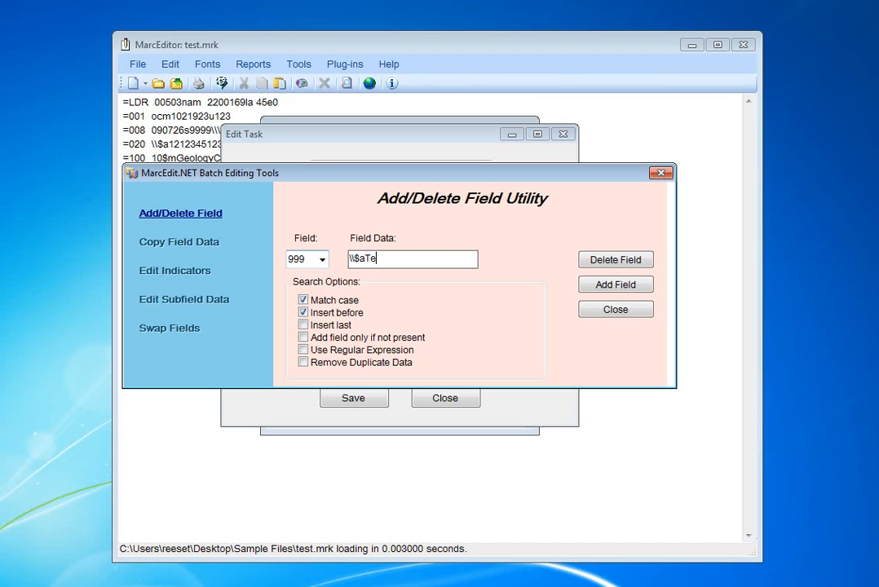
text(st Field)
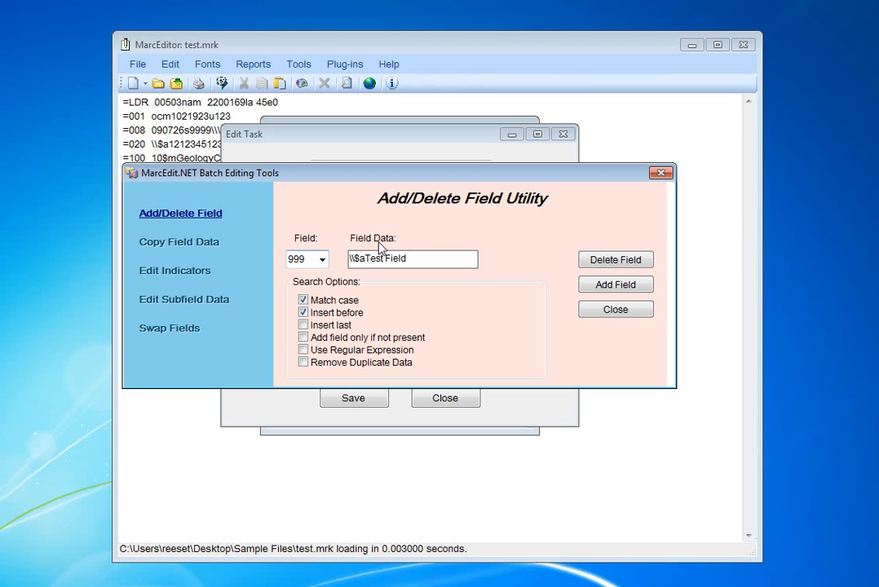
click(615, 284)
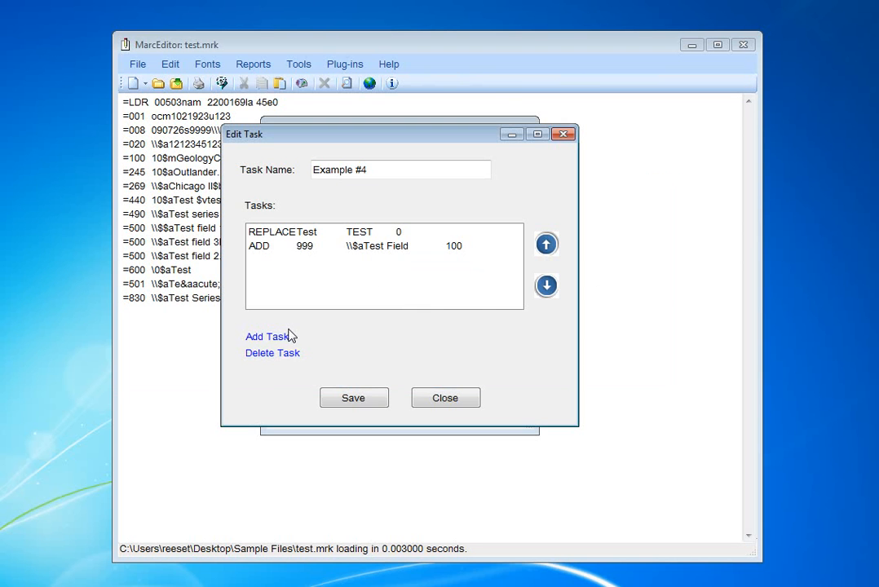
Add a step deleting every 440 field
click(267, 336)
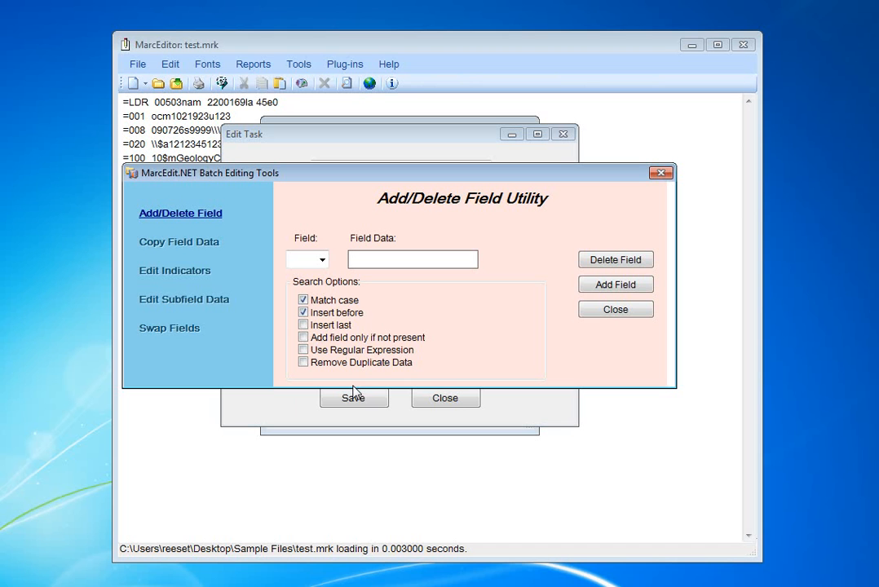
mouse_move(313, 262)
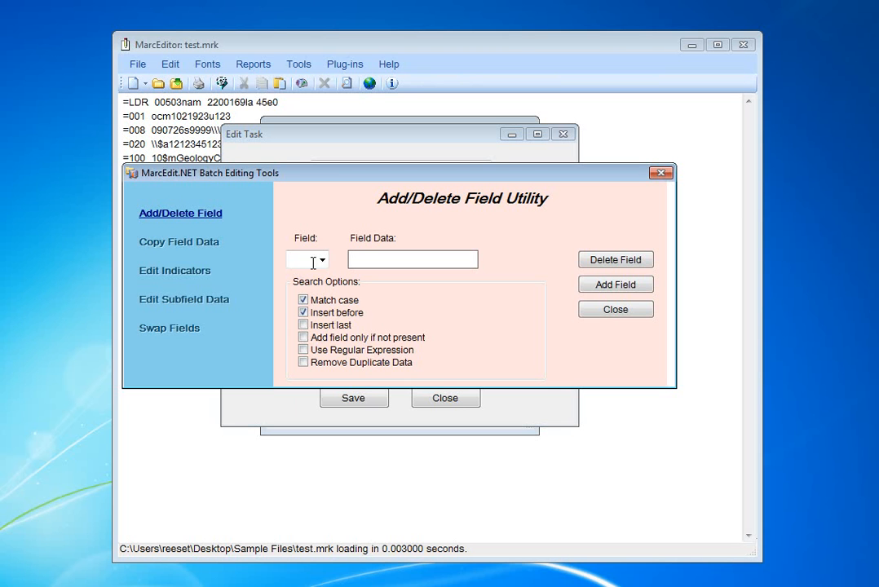
text(440)
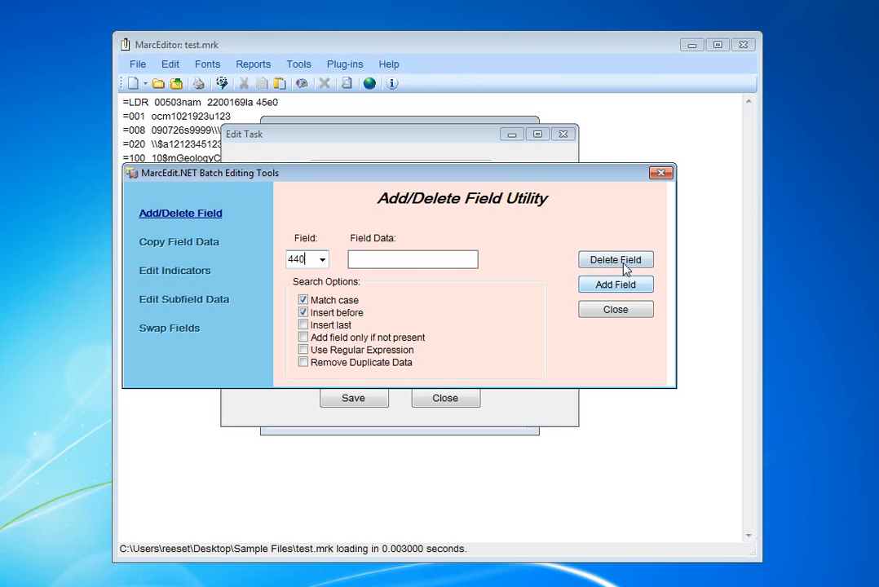
click(617, 259)
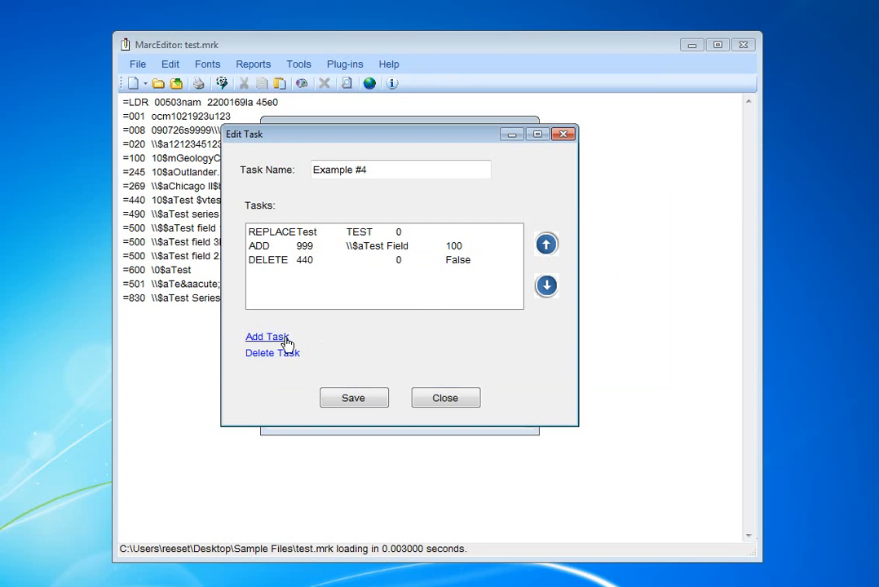
Add a 245 subfield edit step using ^c, $h and the text 'test gmd'
click(268, 336)
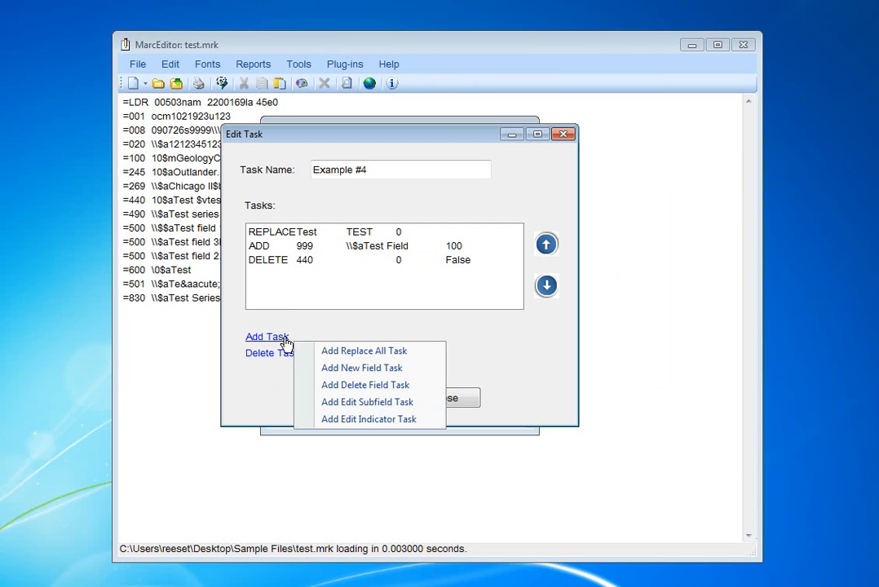
click(367, 401)
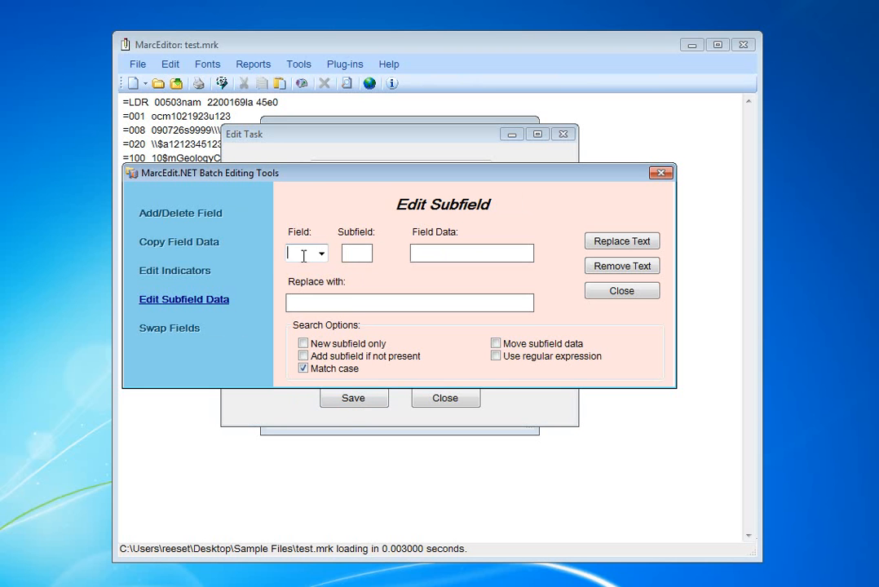
text(245)
click(356, 253)
text([a,p,)
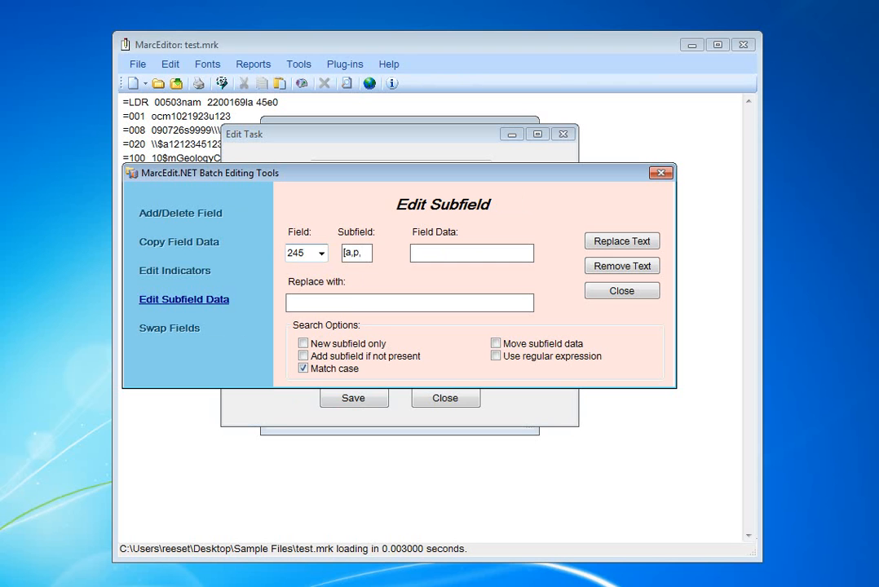
text(^c)
click(472, 253)
text(.\)
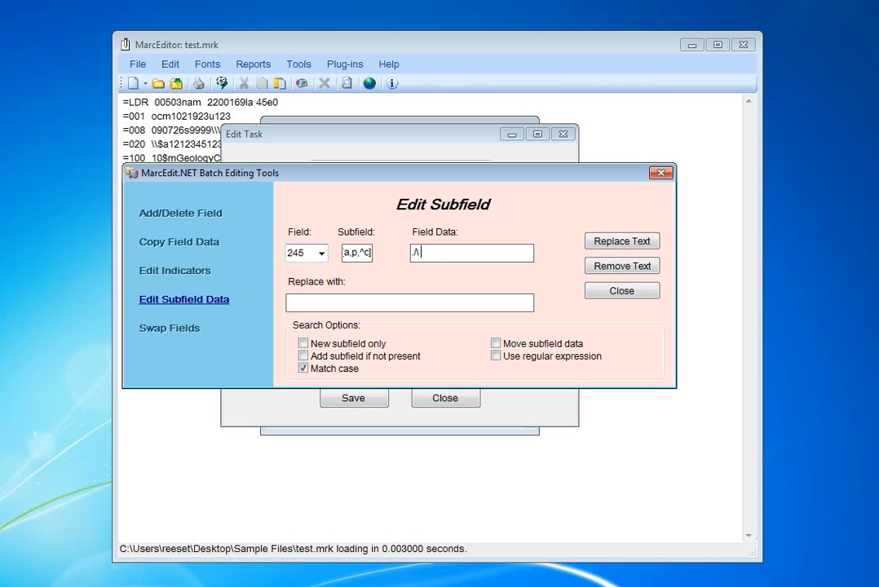
text($h)
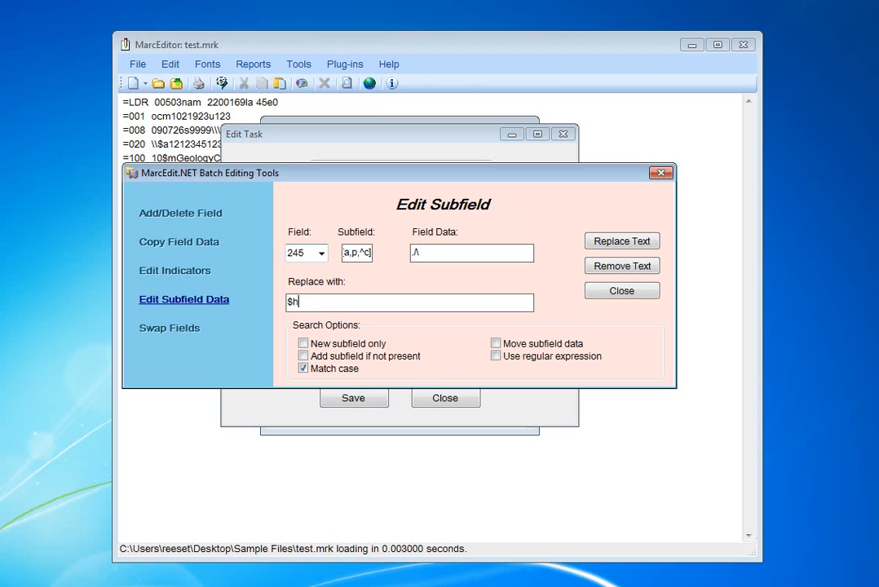
text(test)
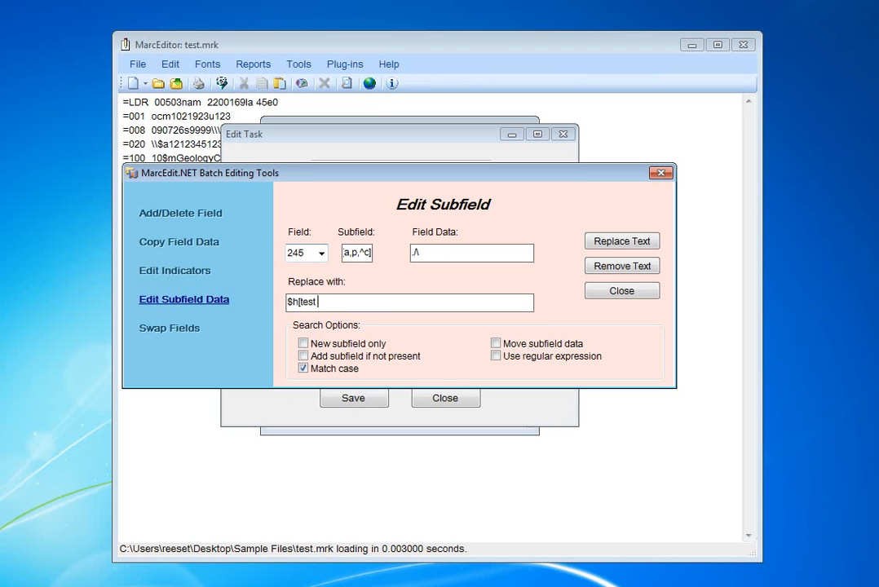
text(gmd])
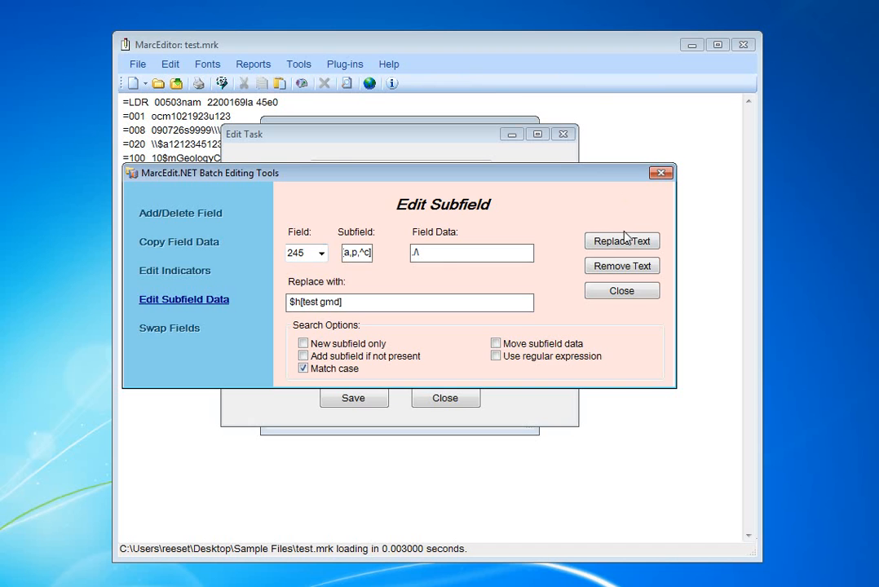
click(621, 242)
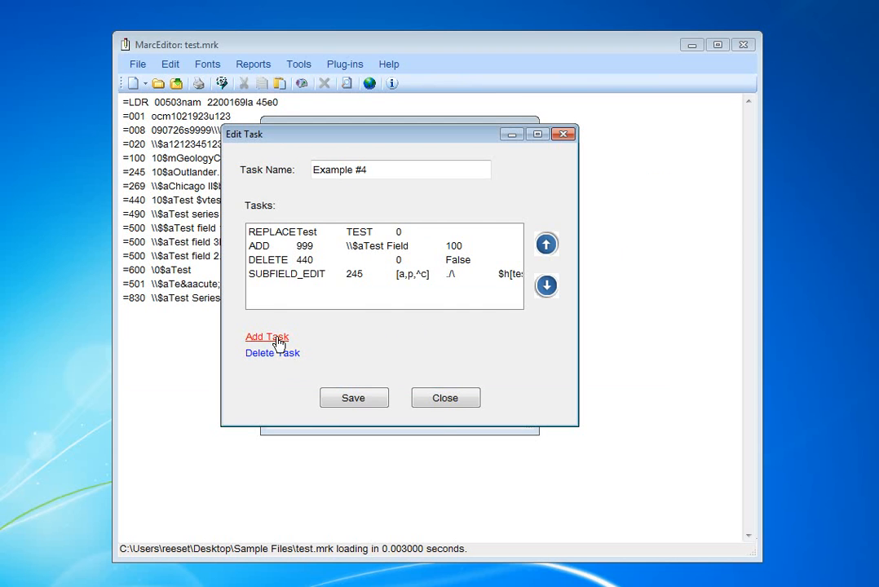
Add an indicator edit step setting field 830's indicators to 10
click(267, 336)
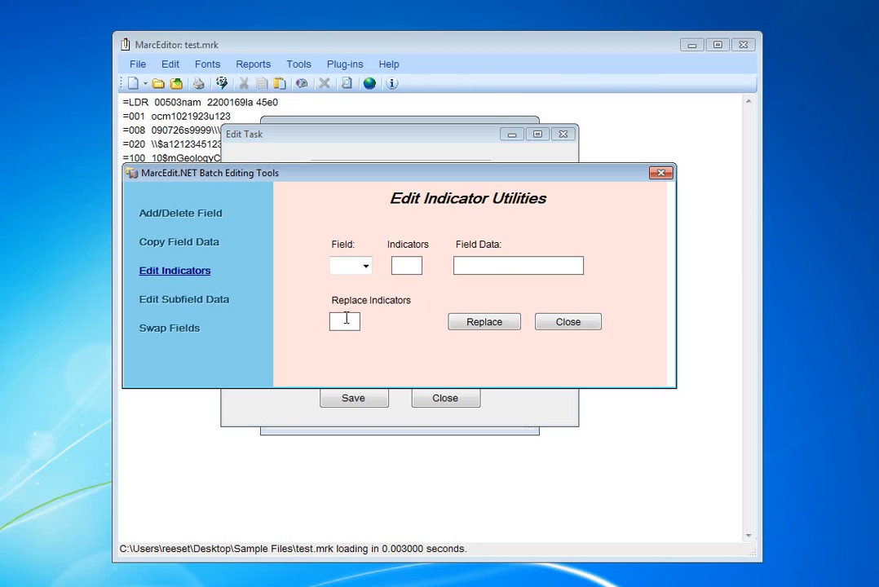
text(830)
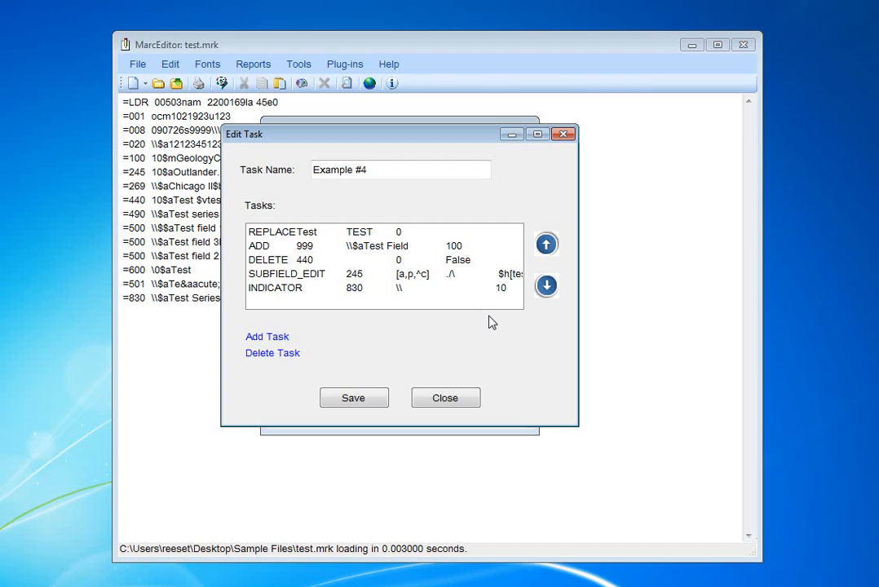
mouse_move(382, 350)
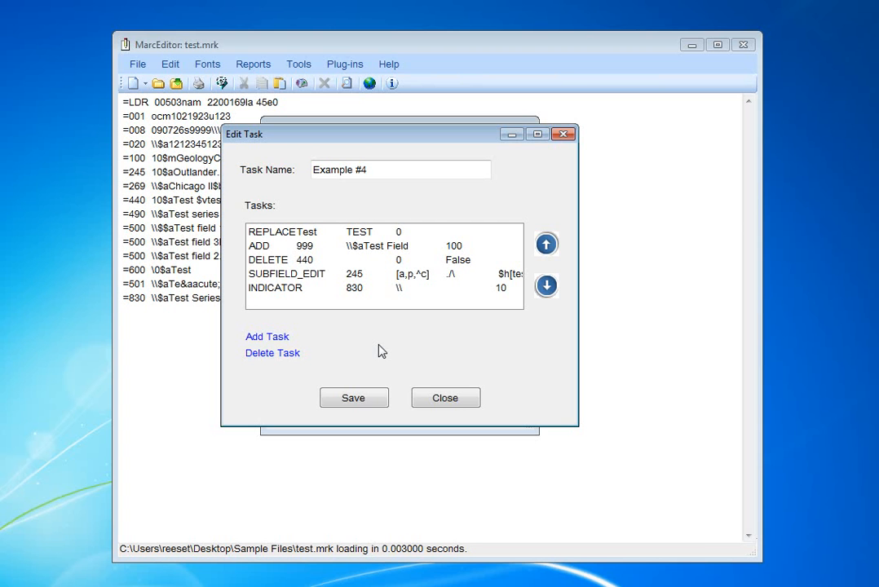
Move the 830 indicator step up to run second and save Example #4
click(293, 287)
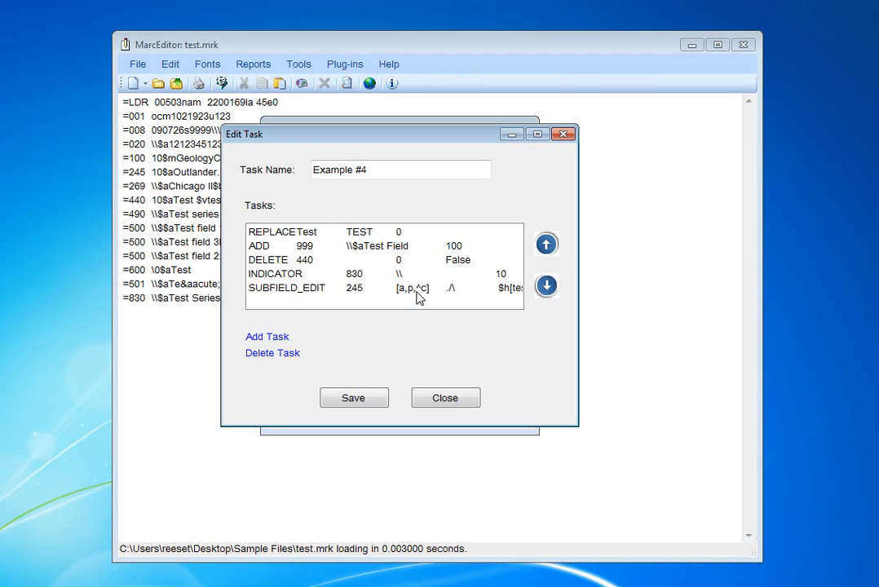
click(545, 245)
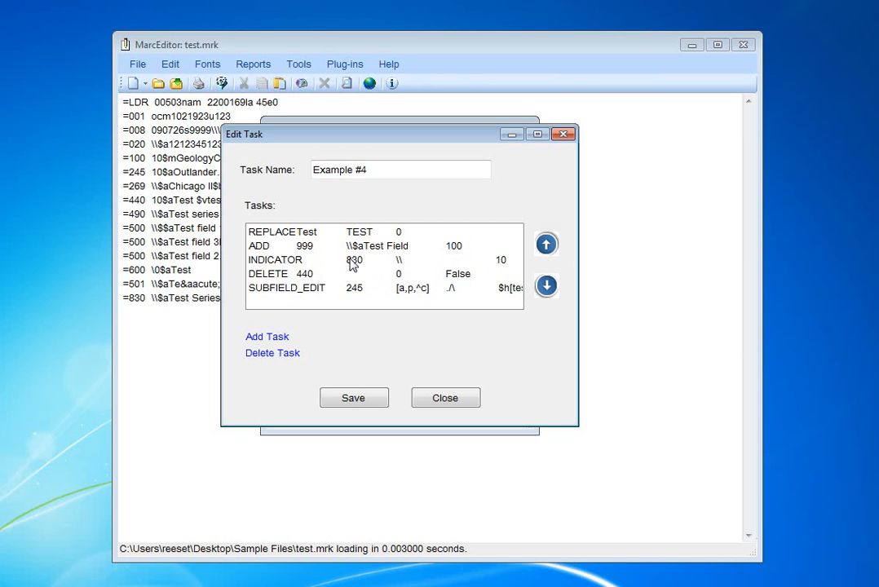
click(544, 285)
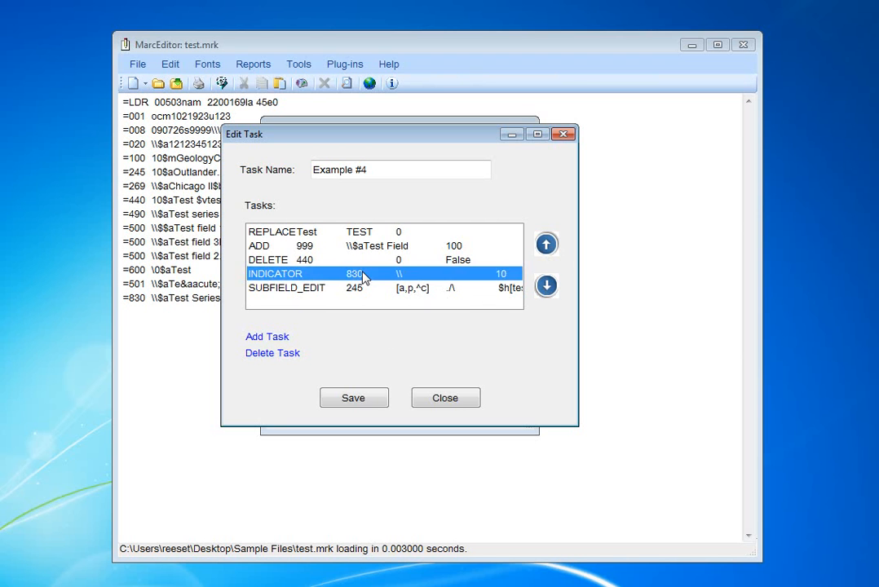
click(545, 245)
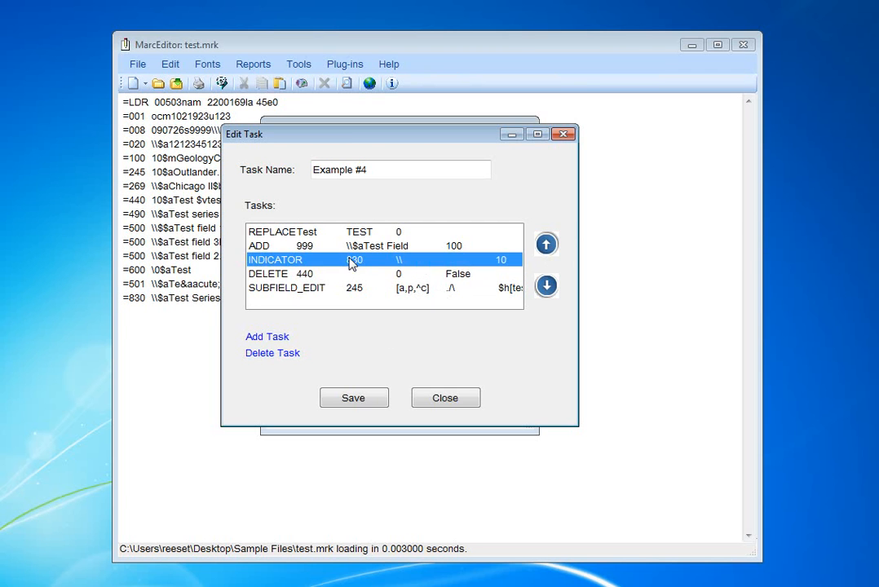
click(547, 245)
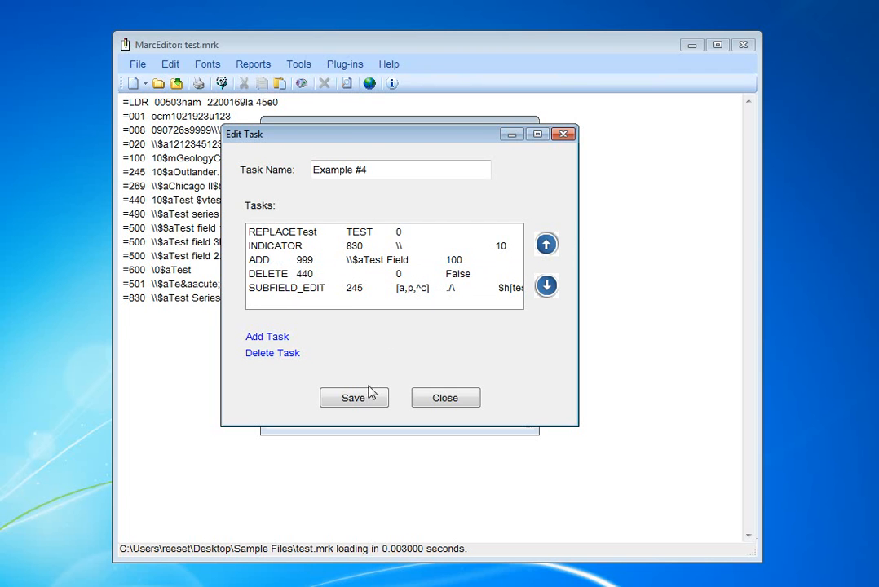
click(352, 397)
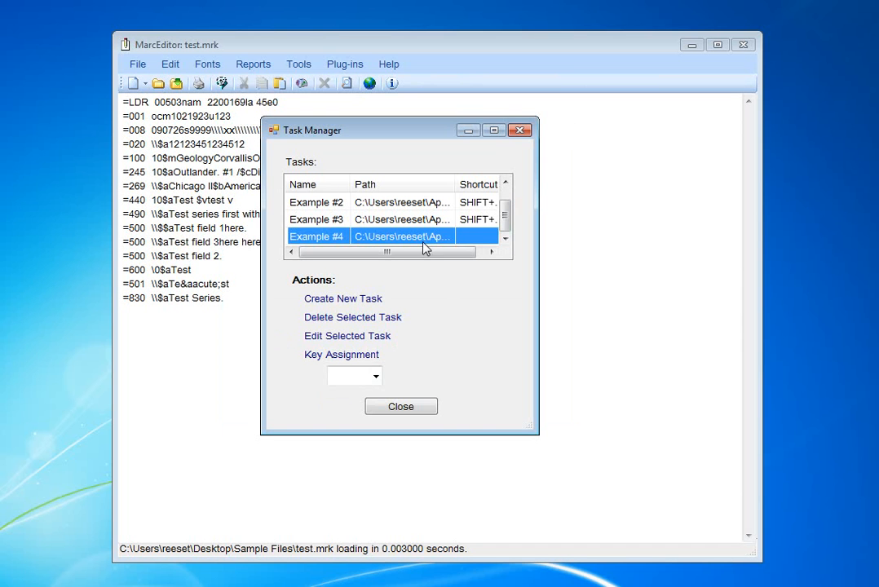
Assign SHIFT+F4 to Example #4 and close the Task Manager
click(375, 375)
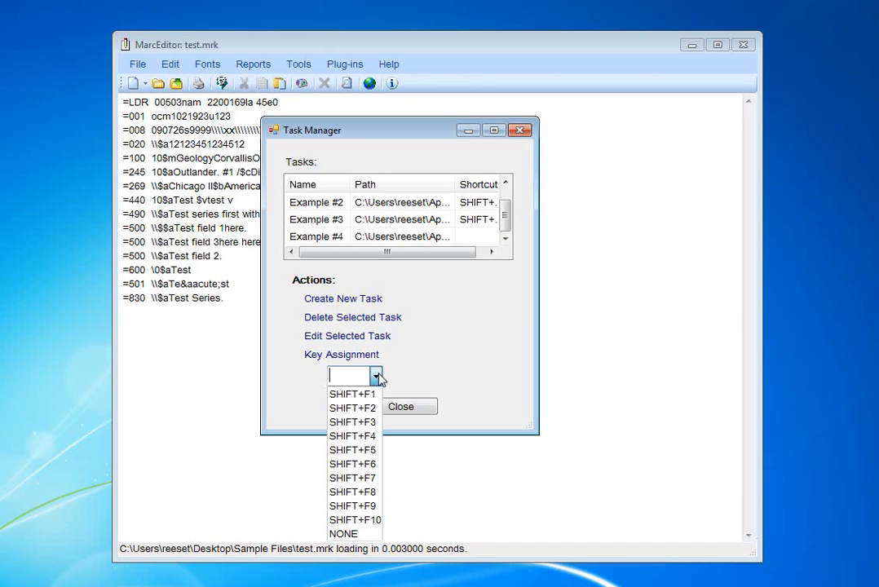
click(353, 435)
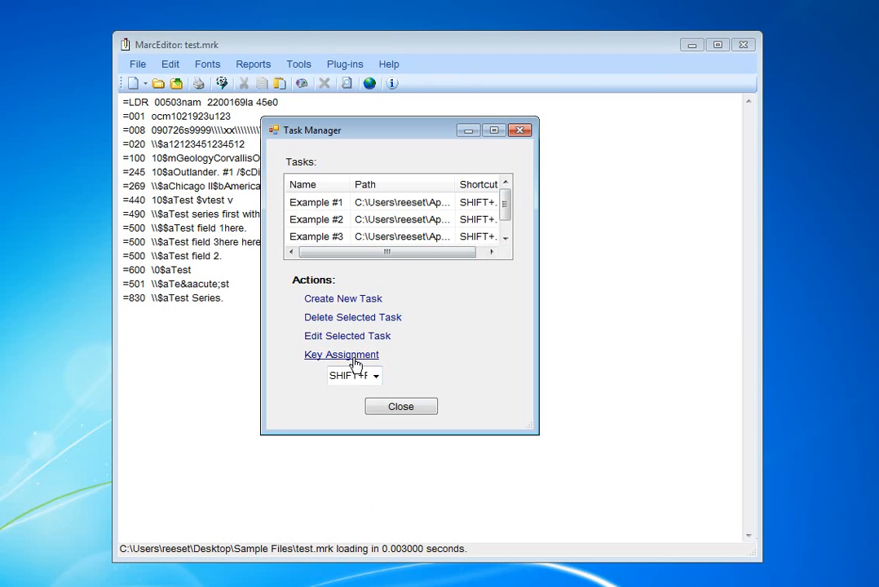
click(505, 237)
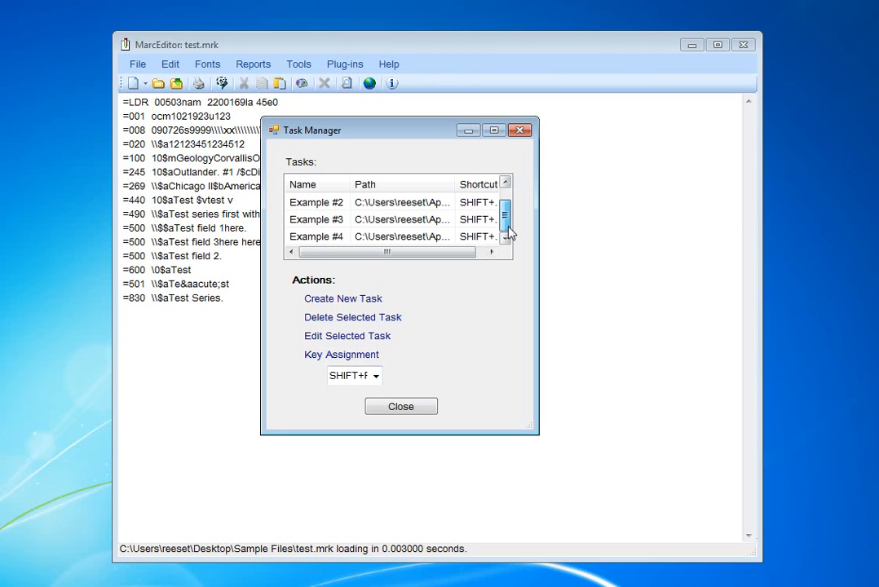
click(401, 406)
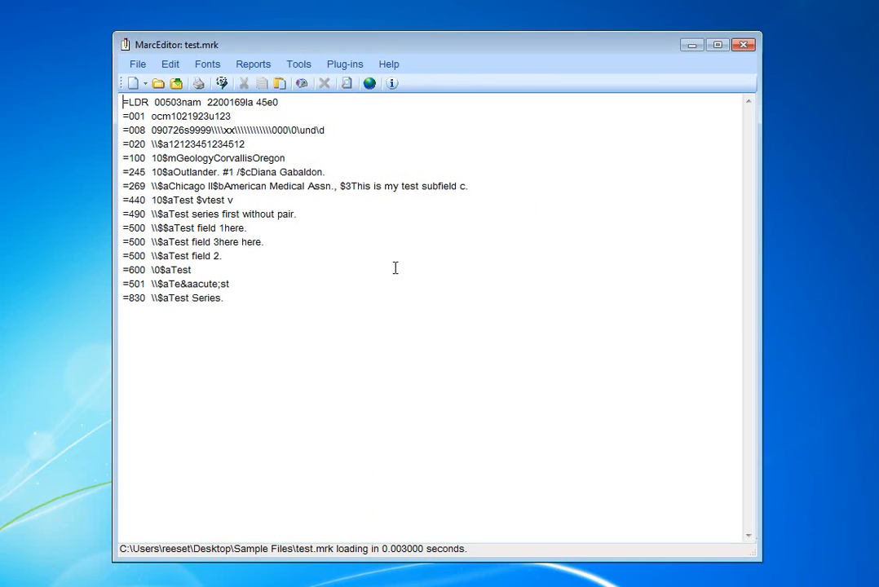
click(298, 63)
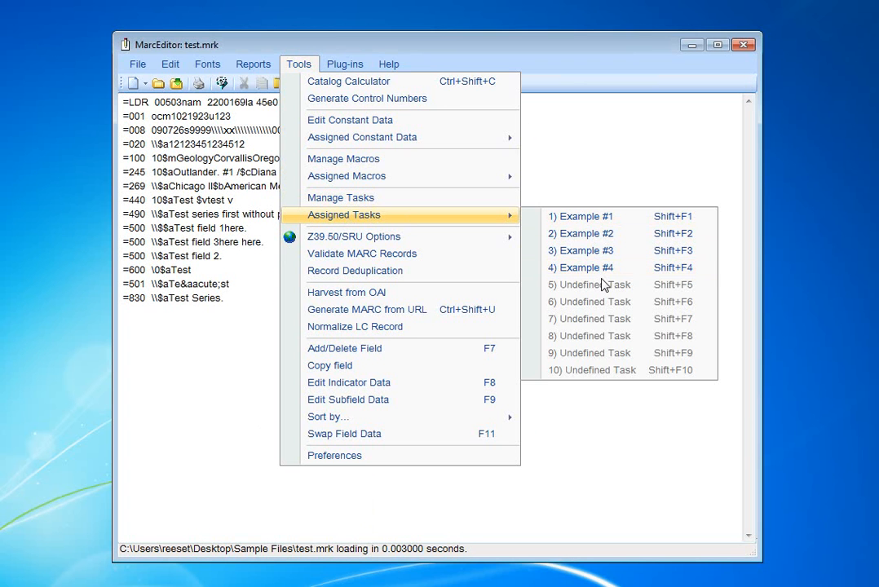
mouse_move(603, 267)
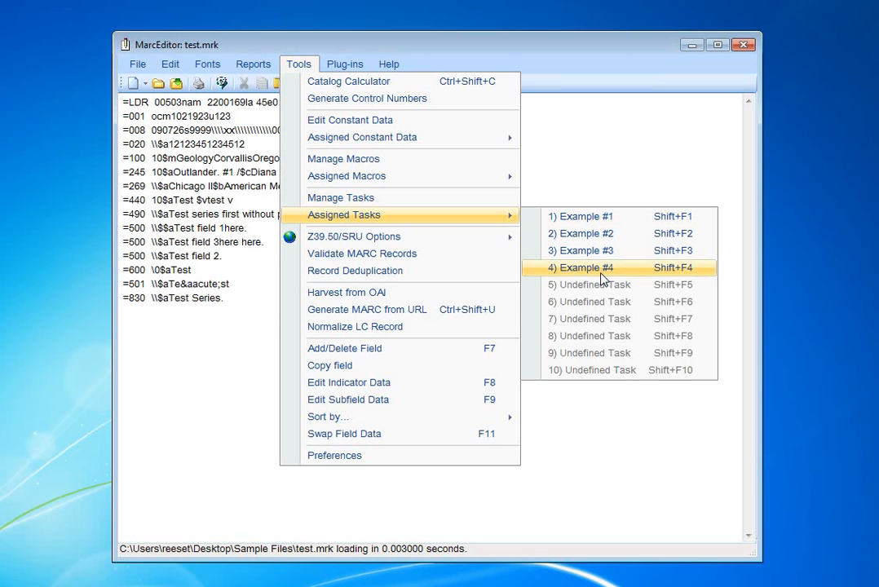
Run Example #4 from Assigned Tasks on the open test.mrk records
click(582, 268)
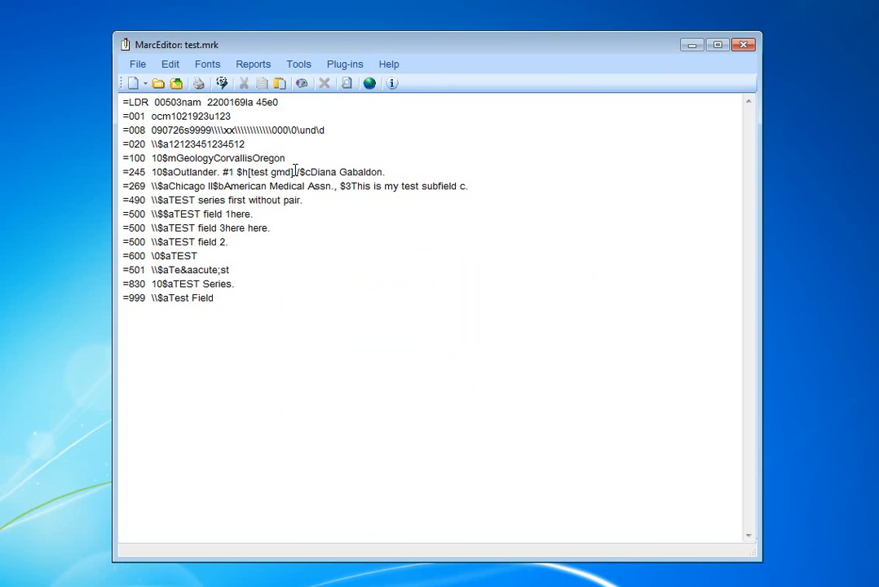
mouse_move(401, 186)
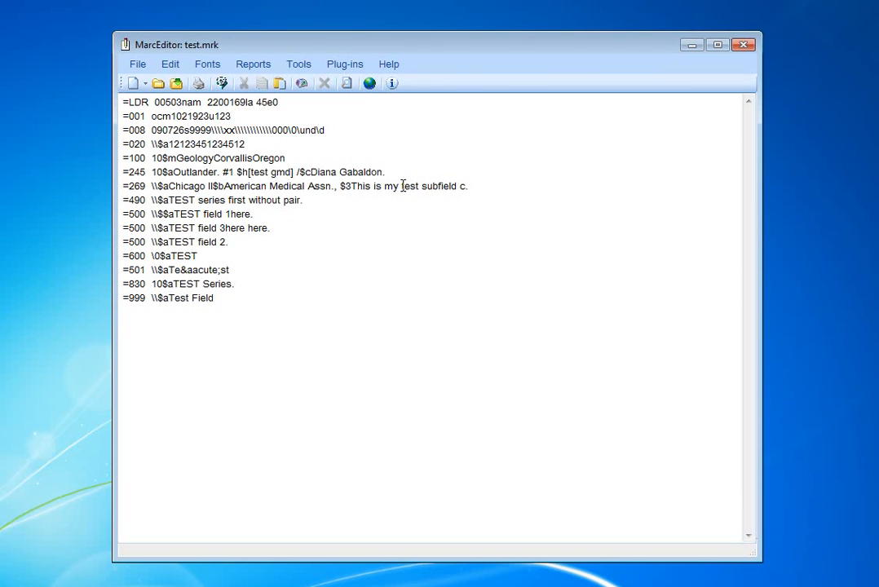
mouse_move(422, 178)
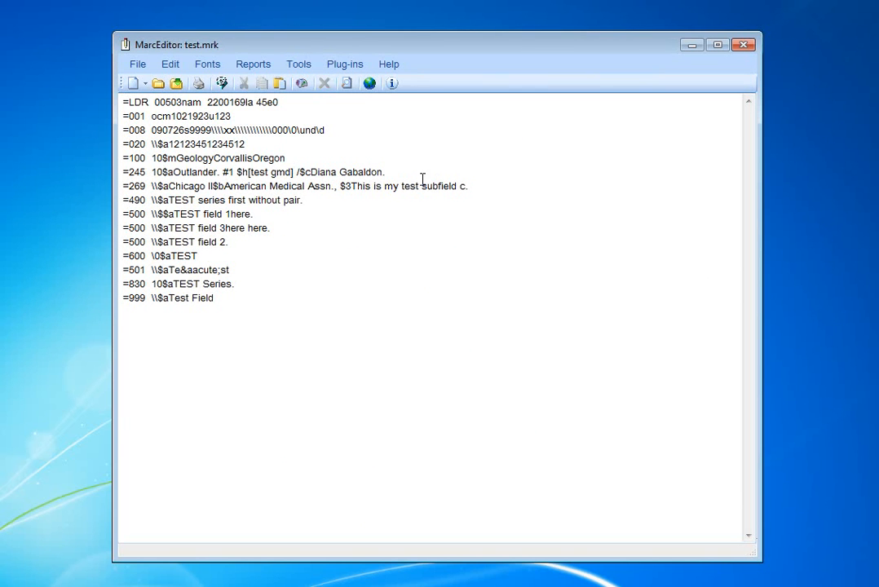
mouse_move(196, 197)
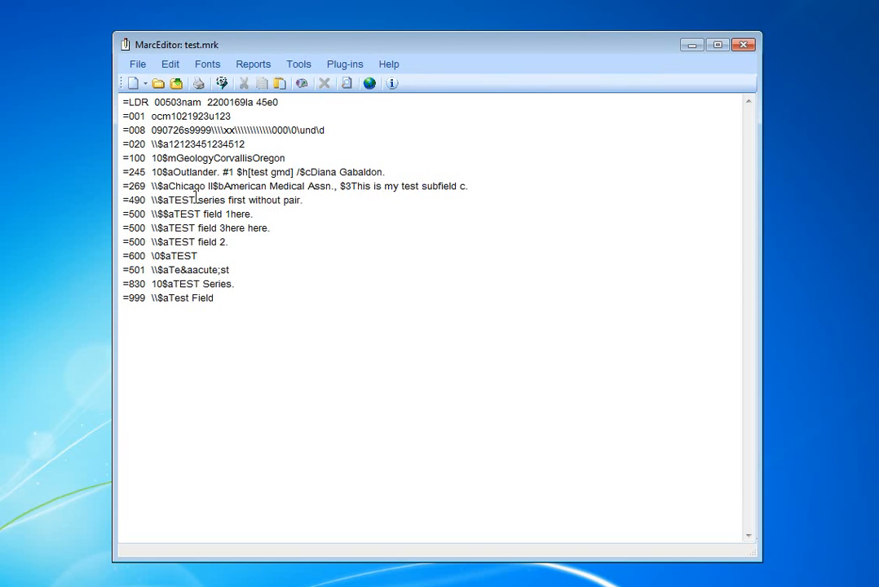
double_click(185, 213)
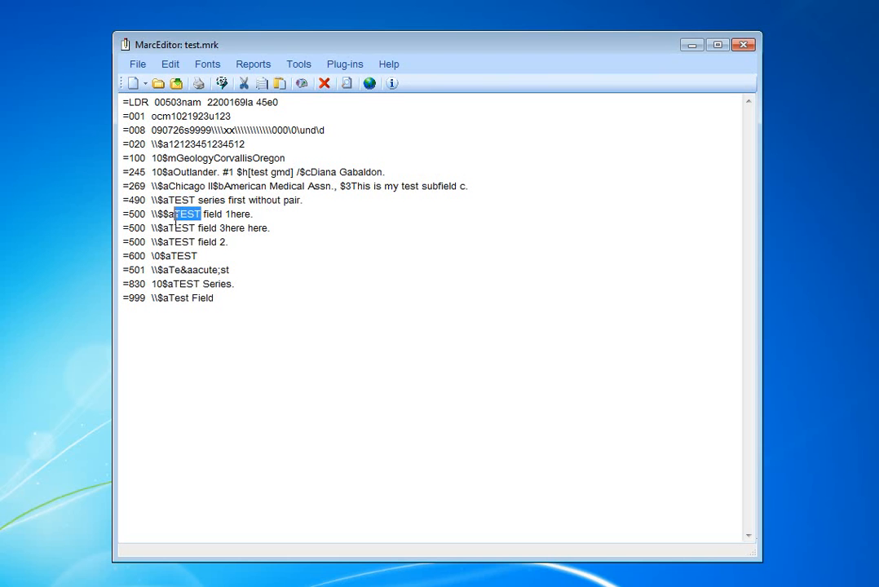
double_click(183, 254)
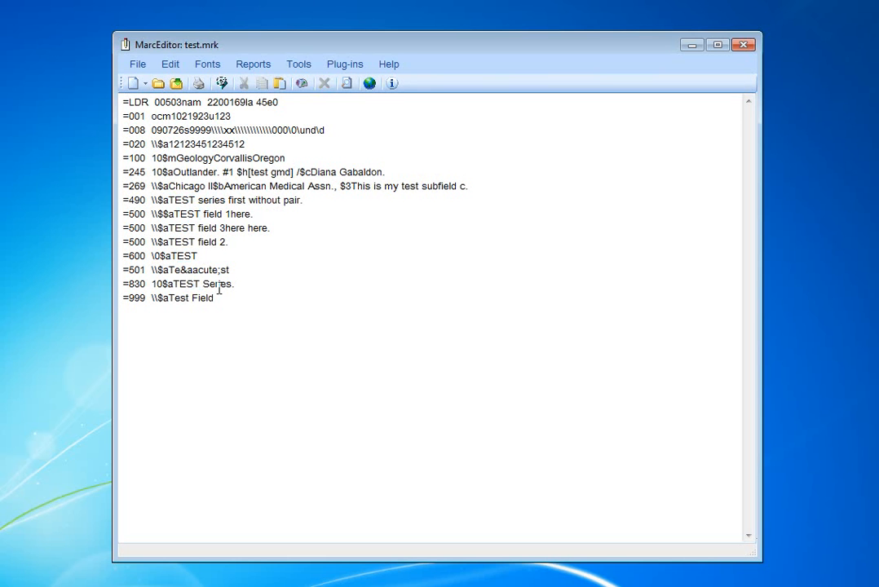
triple_click(169, 297)
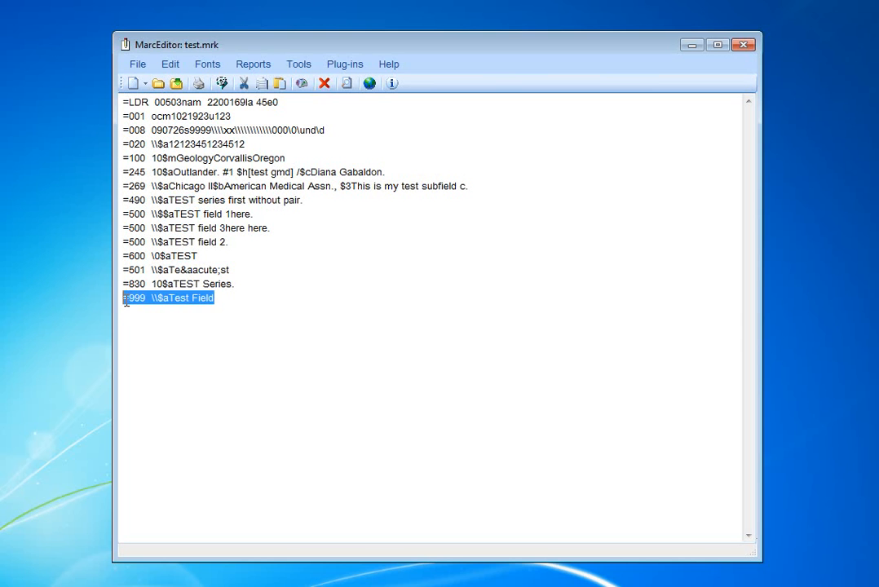
click(166, 296)
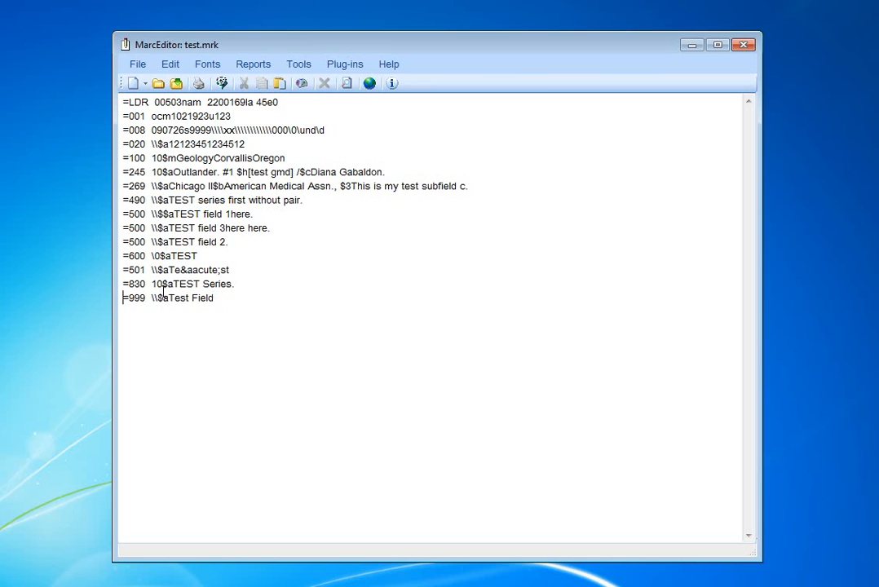
double_click(136, 284)
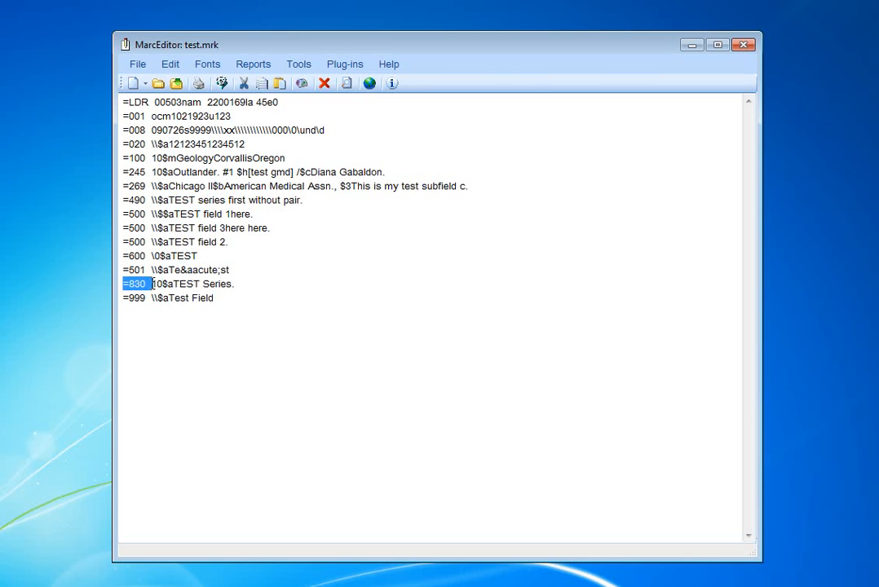